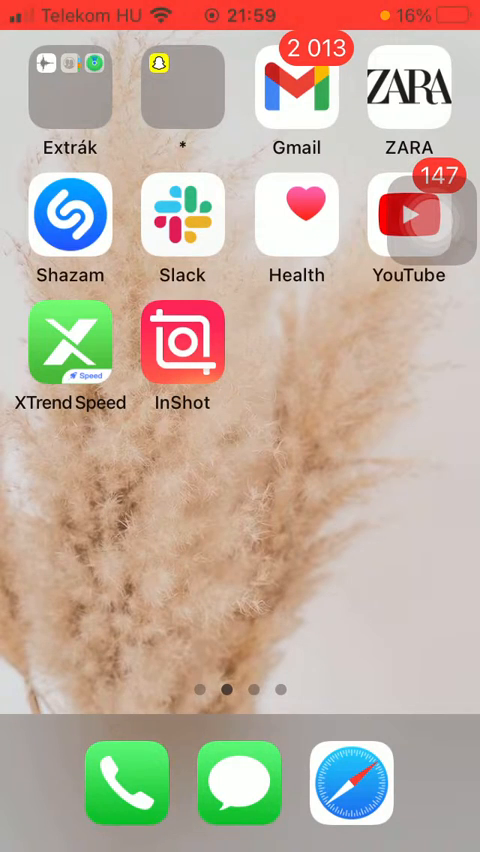
- Launch InShot and start a new video project with the screen-recording clip
left_click(182, 345)
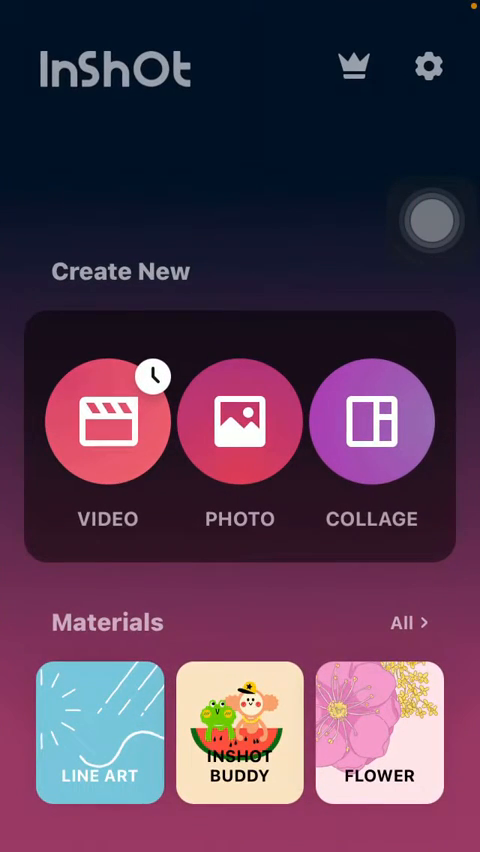
left_click(107, 420)
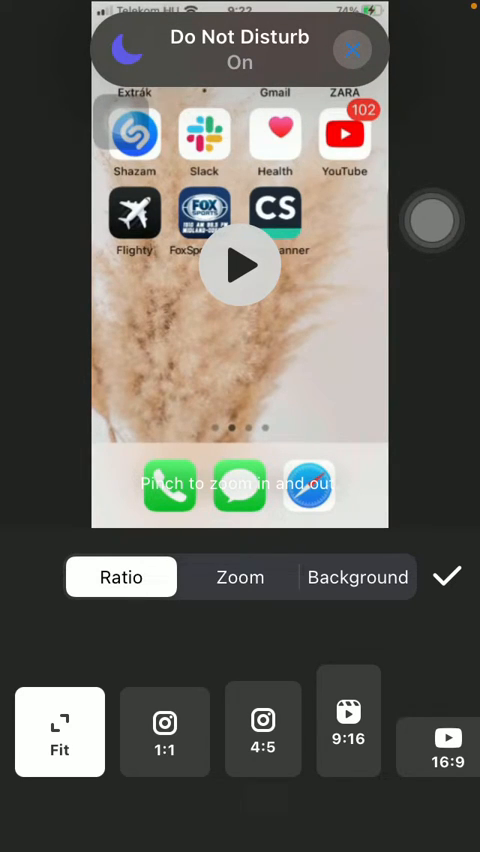
- Set the canvas to 2.35:1 widescreen, after trying 4:3, and confirm it
scroll("left", 3)
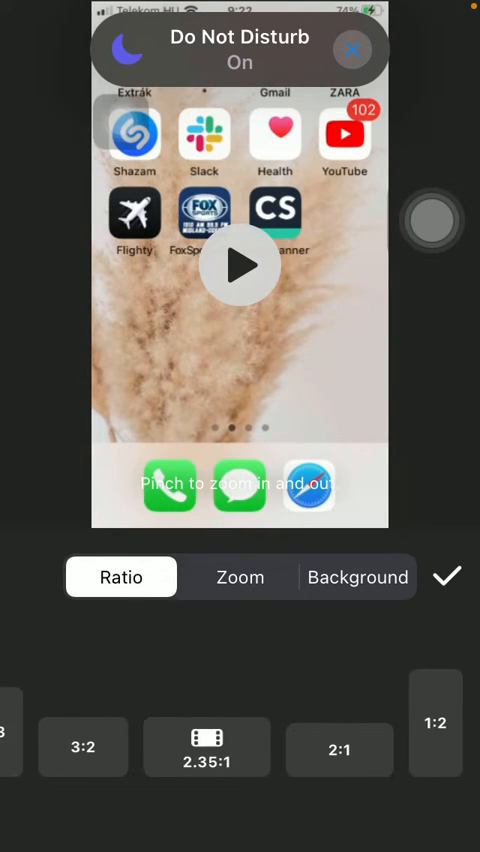
scroll("left", 3)
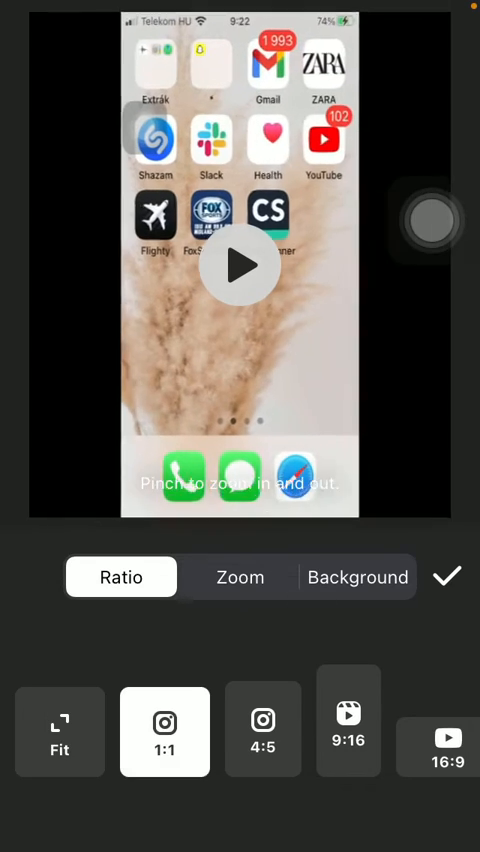
left_click(348, 732)
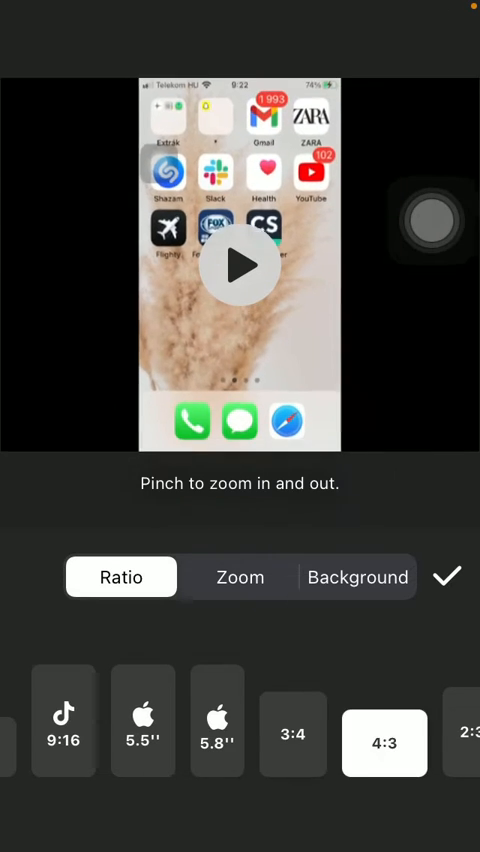
scroll("left", 3)
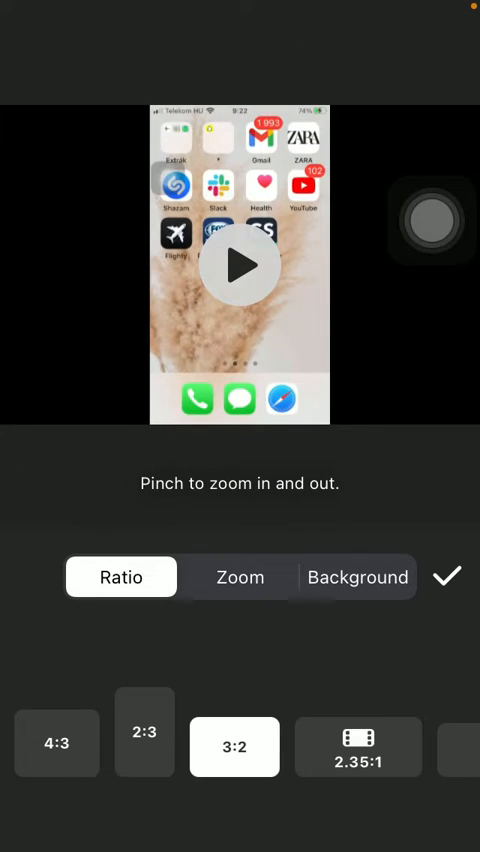
left_click(359, 747)
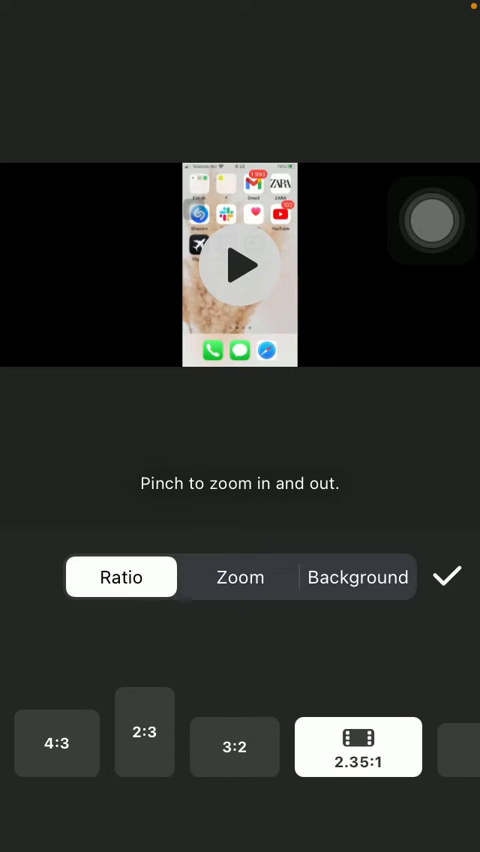
left_click(447, 577)
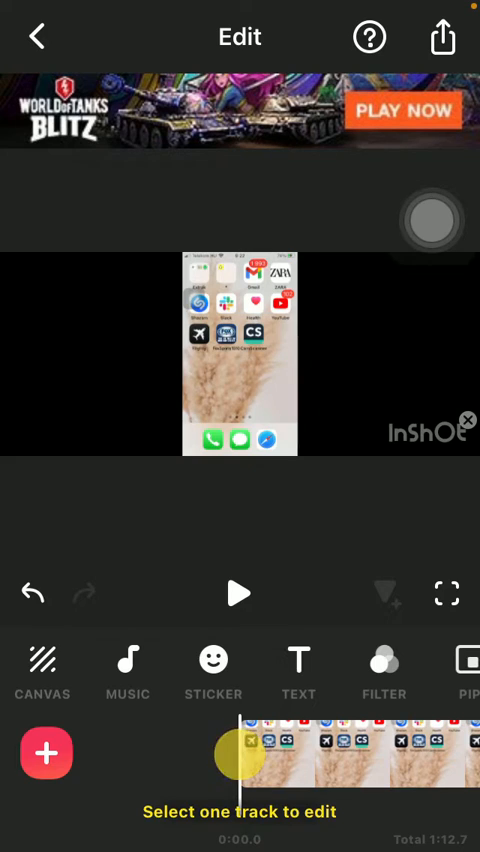